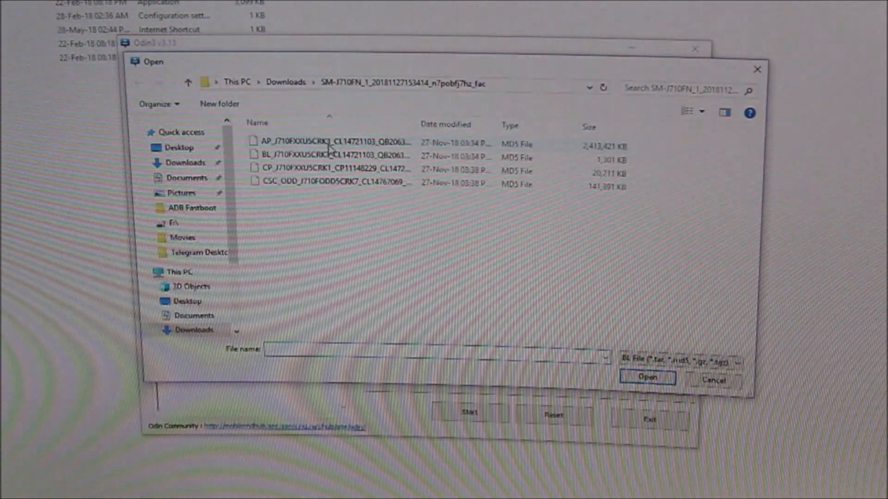
# - Load the BL_J710FXXU5CRK1 .md5 firmware file from Downloads into the BL slot
pyautogui.click(647, 377)
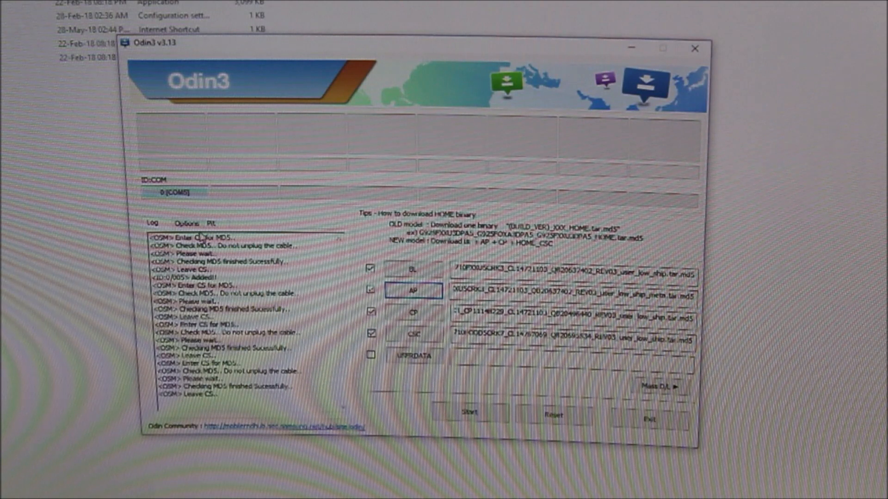
# - Show the flashing Options with Auto Reboot and F. Reset Time after the MD5 checks pass
pyautogui.click(186, 222)
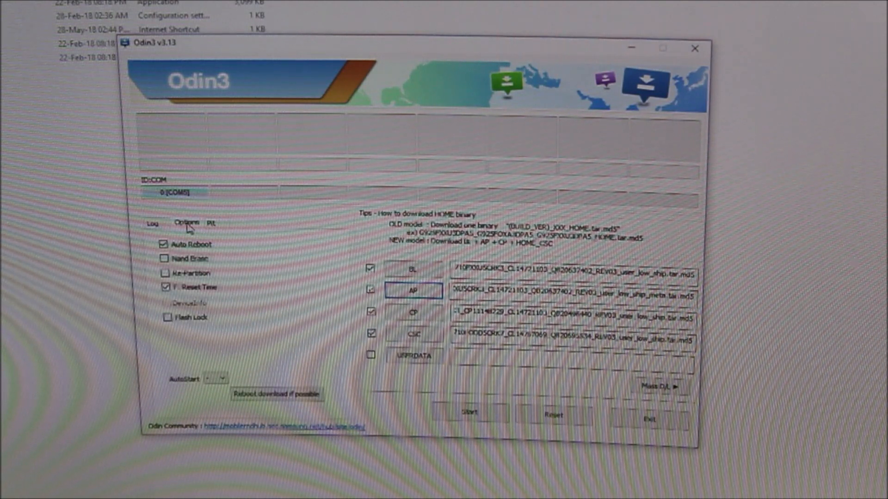